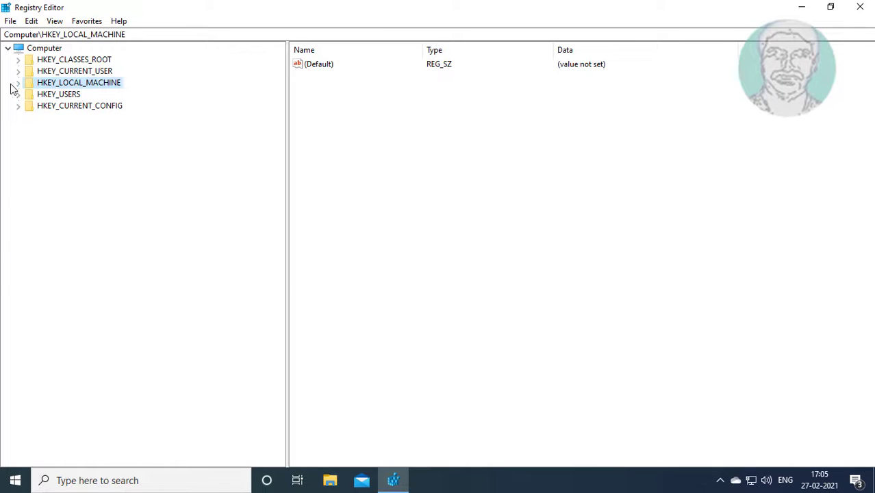
Navigate to HKEY_LOCAL_MACHINE\SYSTEM\CurrentControlSet\Control and scroll its subkeys down to Network
{"action": "left_click", "coordinate": [18, 82]}
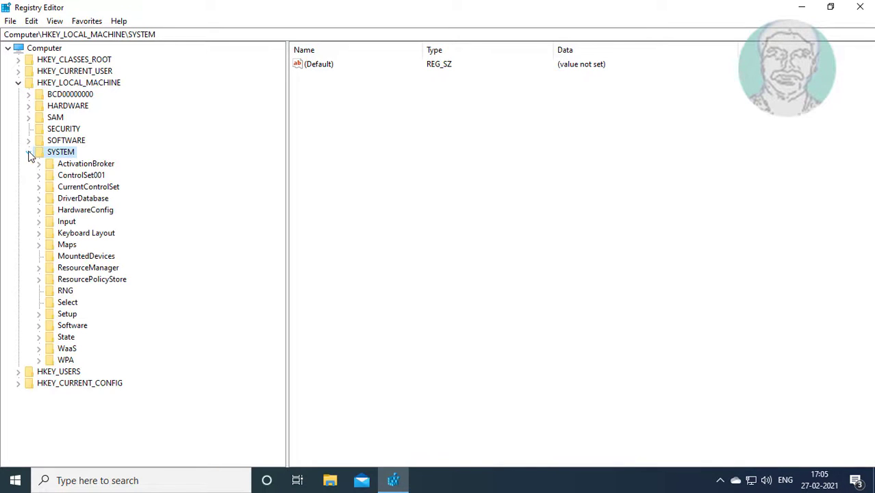
{"action": "mouse_move", "coordinate": [138, 209]}
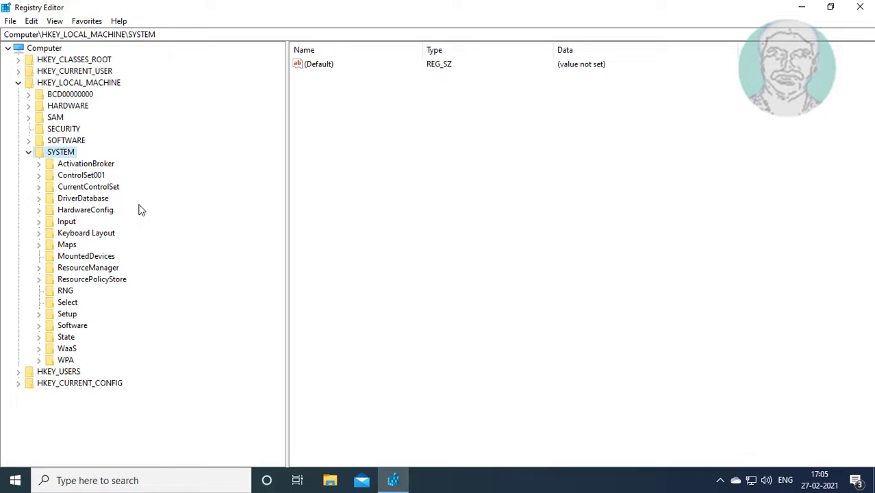
{"action": "left_click", "coordinate": [88, 186]}
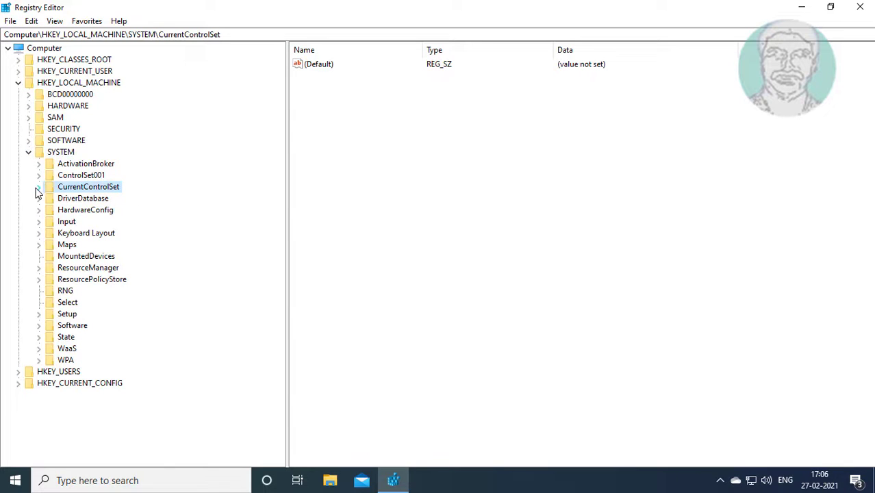
{"action": "left_click", "coordinate": [38, 186]}
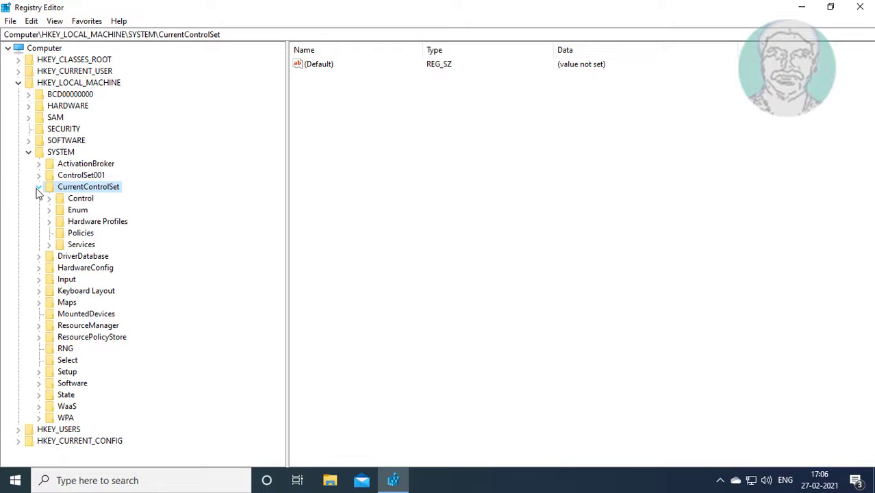
{"action": "left_click", "coordinate": [81, 198]}
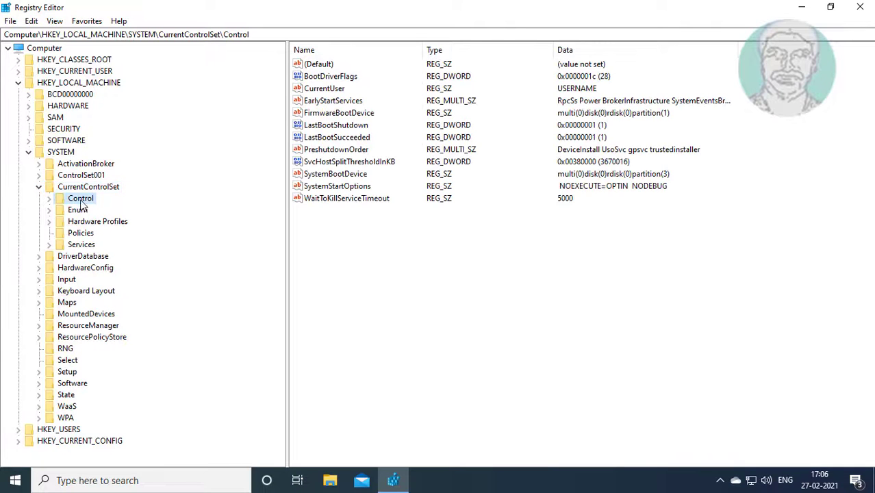
{"action": "left_click", "coordinate": [49, 197]}
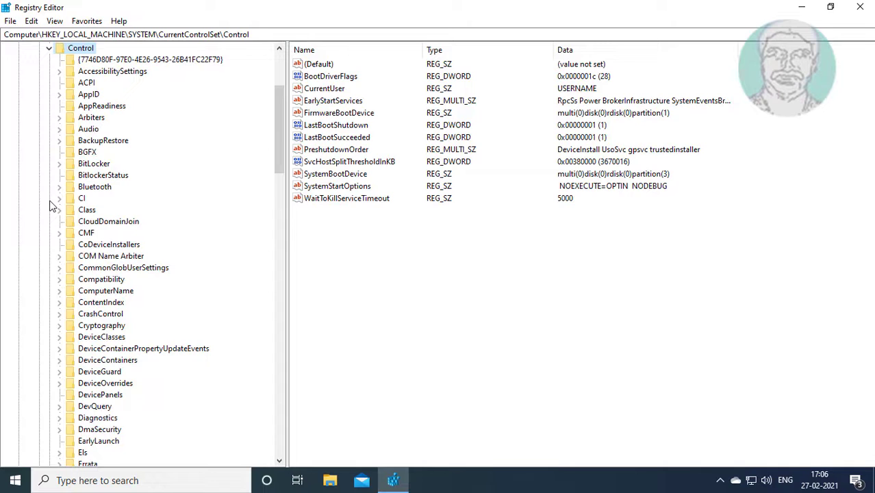
{"action": "scroll", "scroll_direction": "down", "scroll_amount": 3}
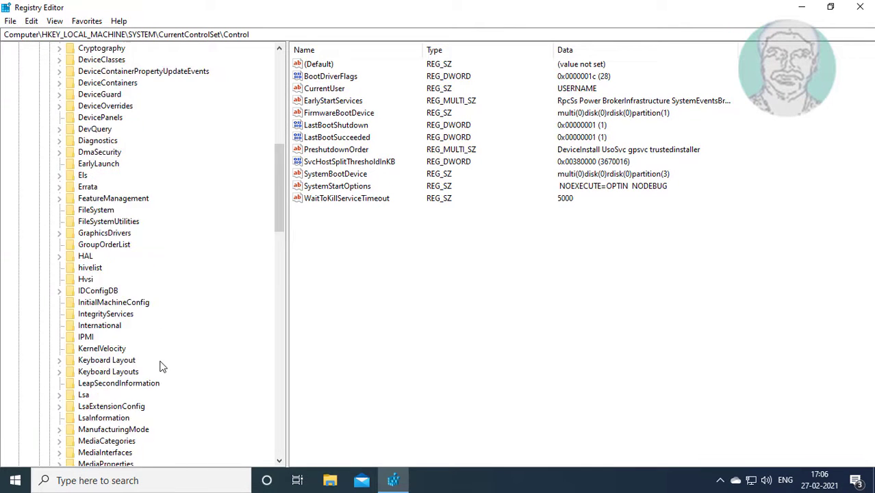
{"action": "scroll", "scroll_direction": "down", "scroll_amount": 3}
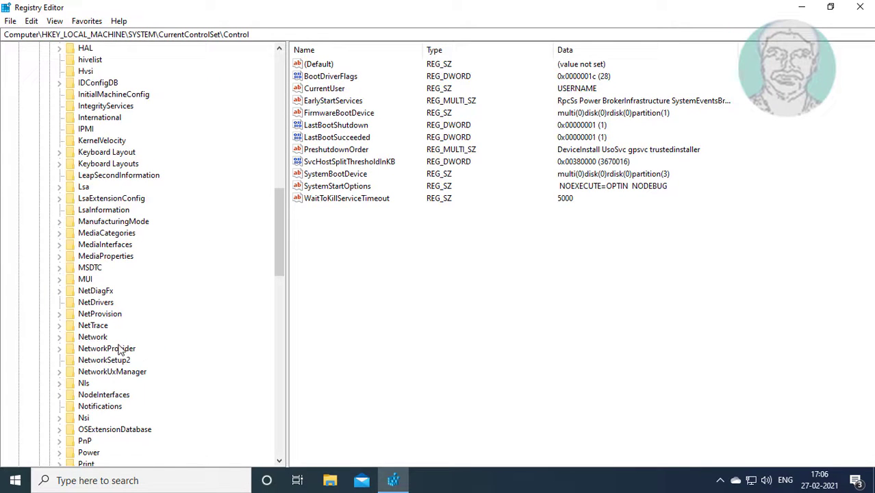
Delete the Config value from the Control\Network key and confirm the deletion
{"action": "left_click", "coordinate": [93, 337]}
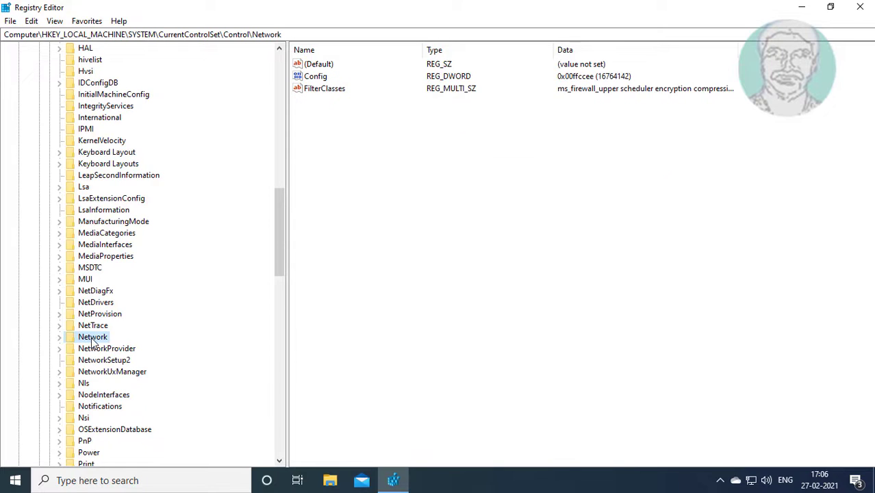
{"action": "mouse_move", "coordinate": [271, 290]}
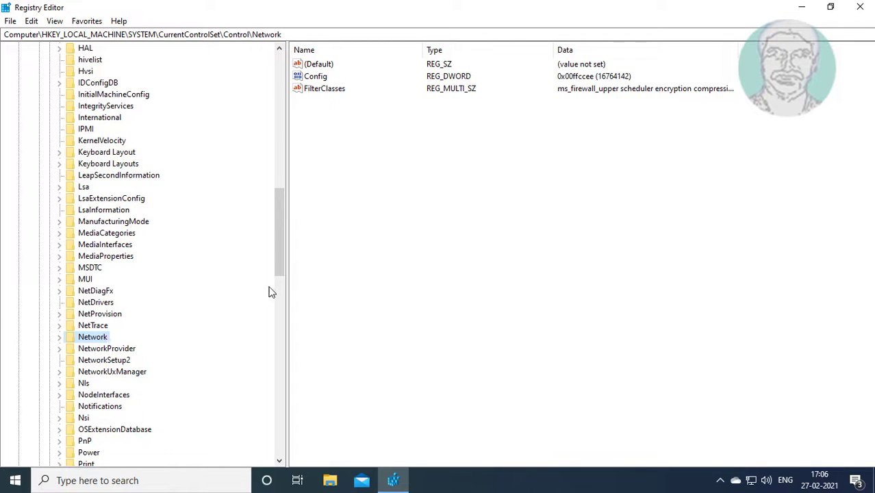
{"action": "left_click", "coordinate": [315, 77]}
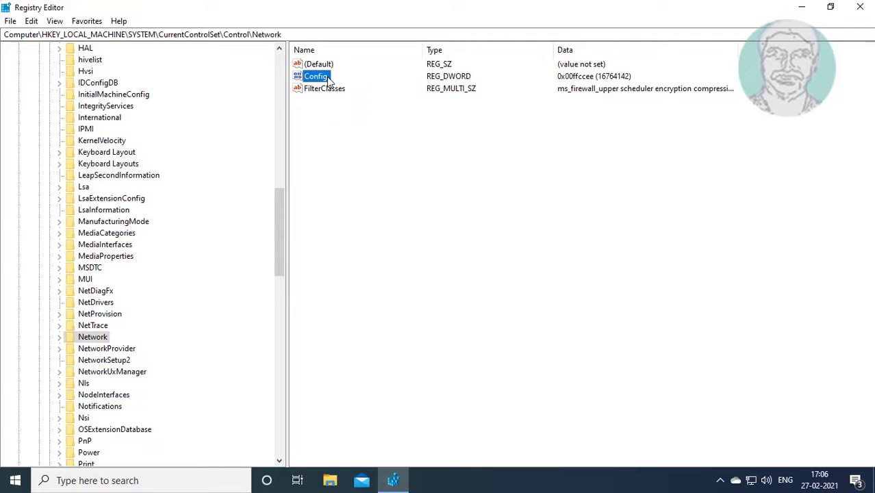
{"action": "right_click", "coordinate": [315, 76]}
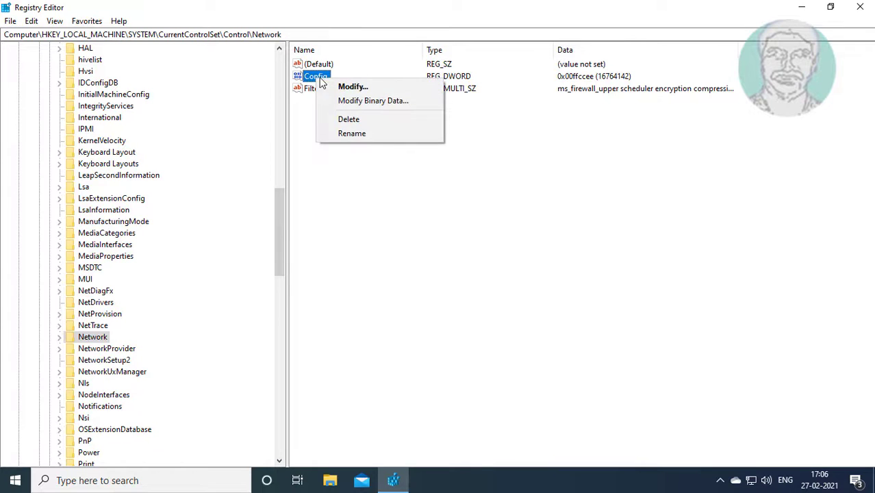
{"action": "left_click", "coordinate": [348, 119]}
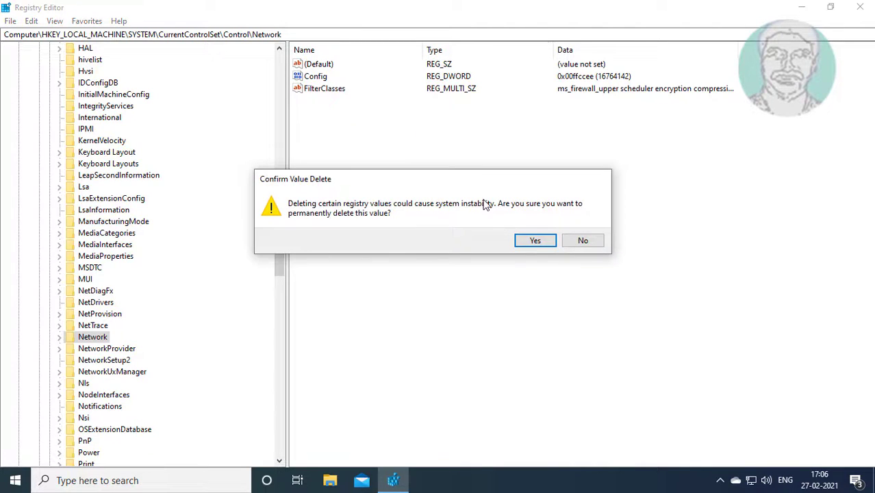
{"action": "left_click", "coordinate": [535, 240]}
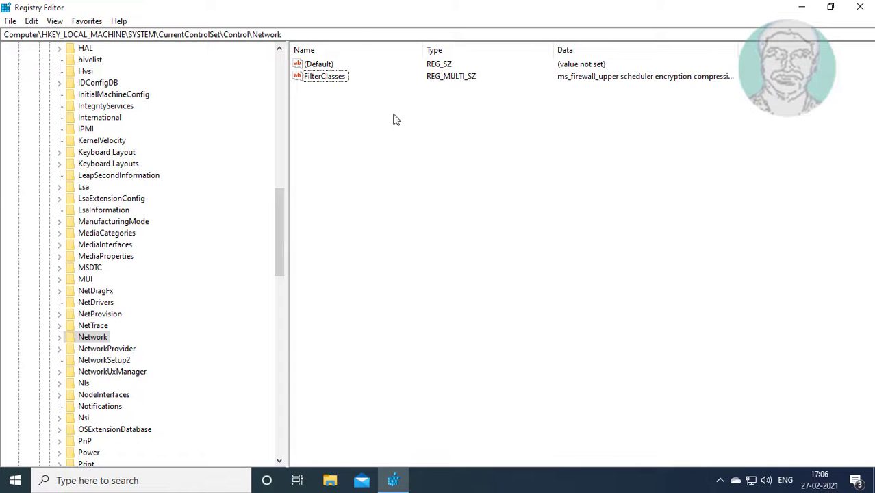
{"action": "mouse_move", "coordinate": [281, 230]}
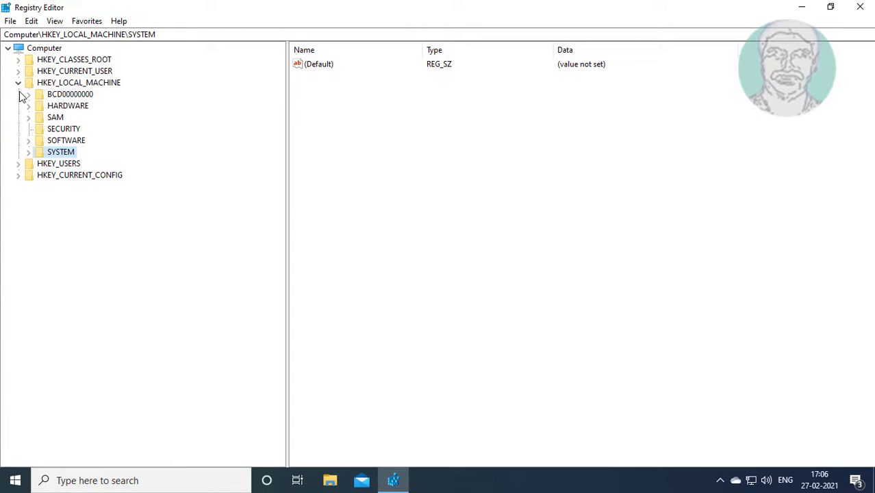
Collapse HKEY_LOCAL_MACHINE and close Registry Editor
{"action": "left_click", "coordinate": [19, 82]}
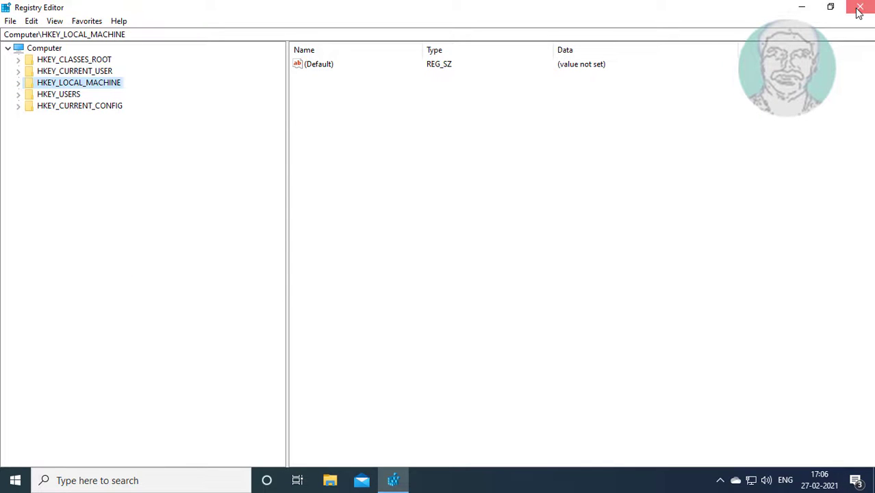
{"action": "left_click", "coordinate": [860, 8]}
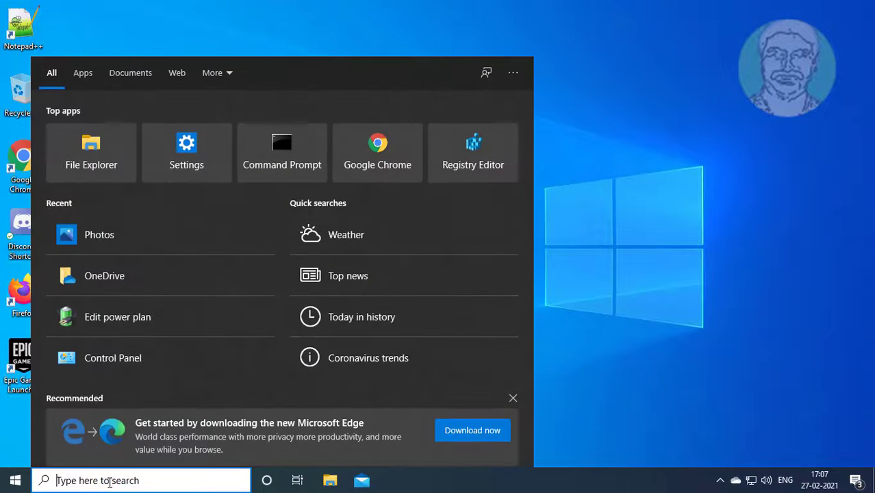
Search Windows for 'device manager' and launch Device Manager
{"action": "type", "text": "device Manager"}
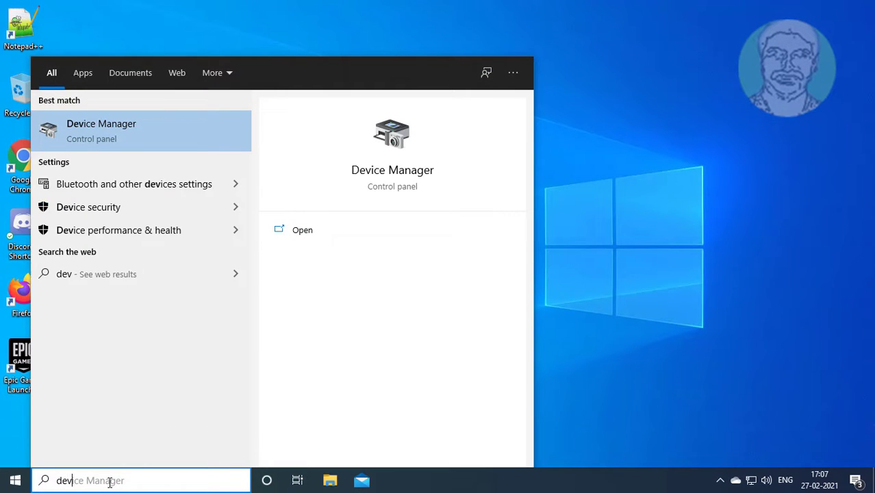
{"action": "type", "text": "ice man"}
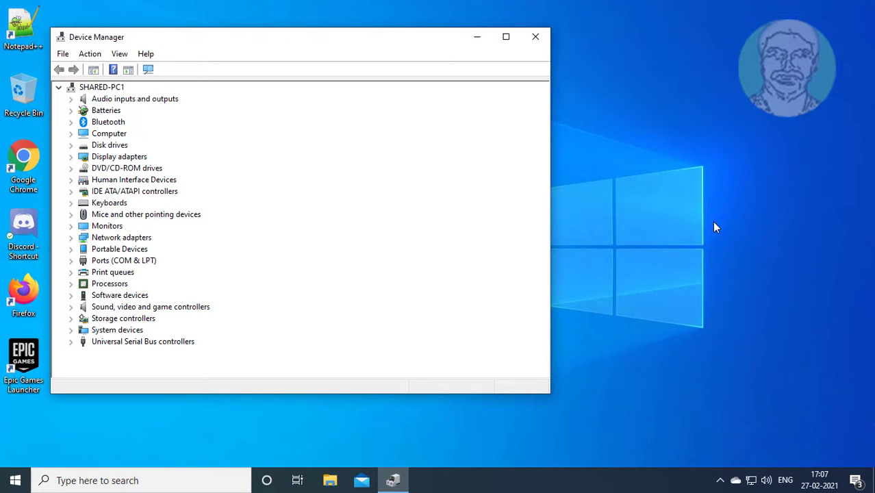
Uninstall the Intel(R) 82574L Gigabit Network Connection from Network adapters and confirm
{"action": "left_click", "coordinate": [506, 36]}
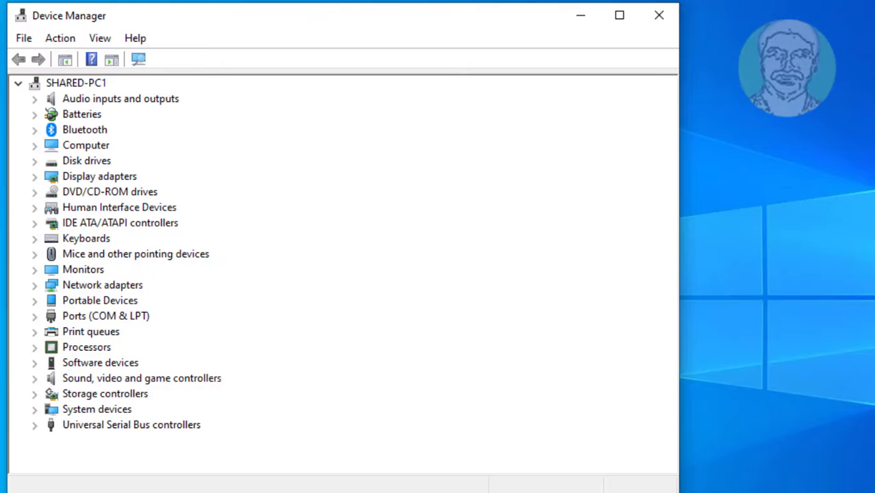
{"action": "mouse_move", "coordinate": [280, 148]}
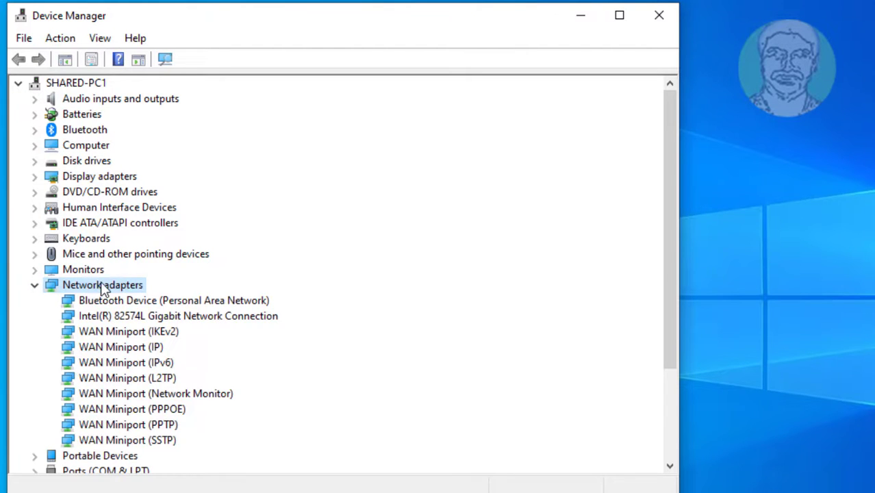
{"action": "mouse_move", "coordinate": [192, 323]}
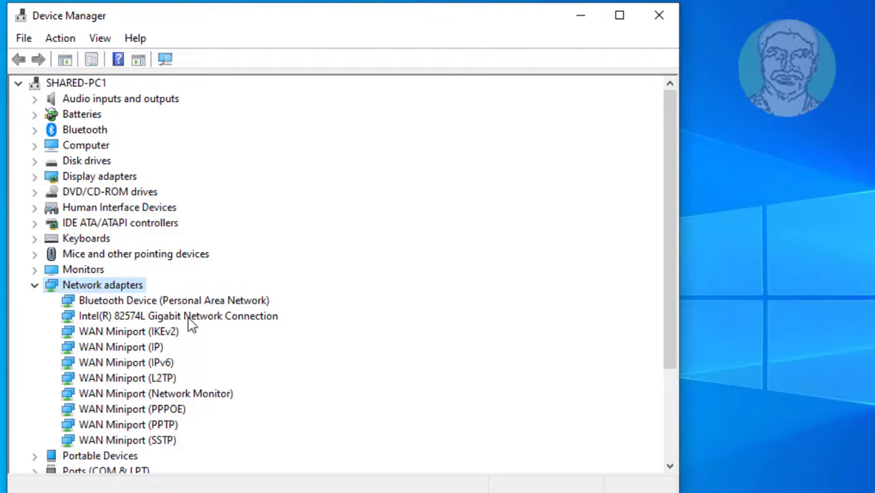
{"action": "right_click", "coordinate": [178, 315]}
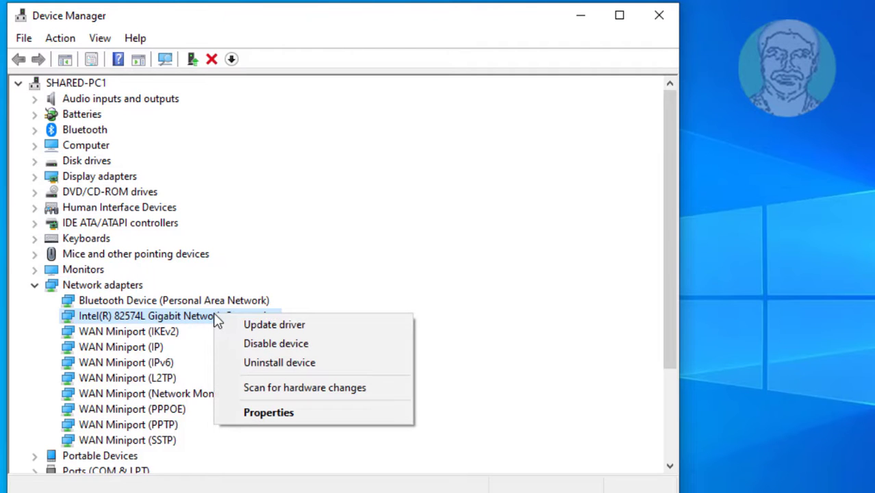
{"action": "mouse_move", "coordinate": [279, 362]}
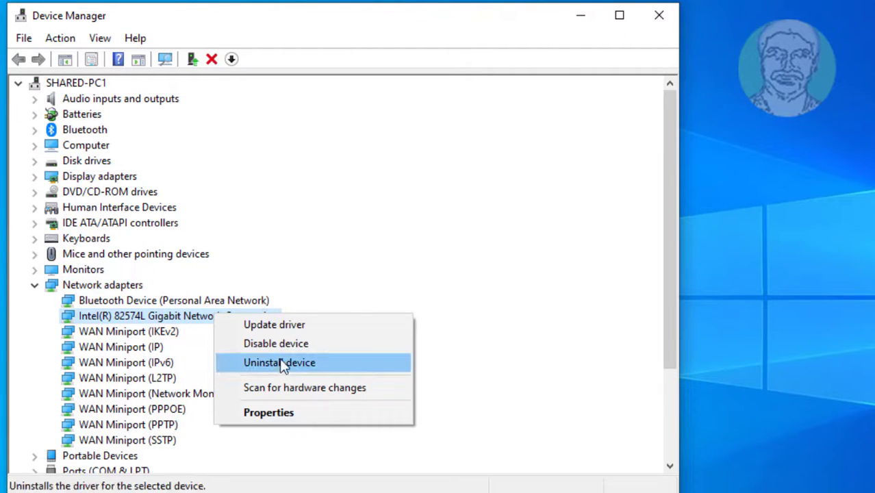
{"action": "left_click", "coordinate": [279, 362]}
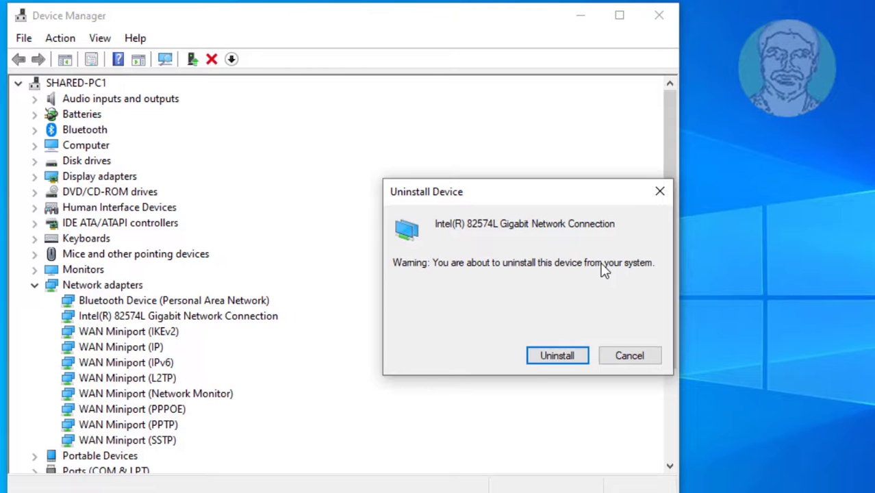
{"action": "left_click", "coordinate": [556, 356]}
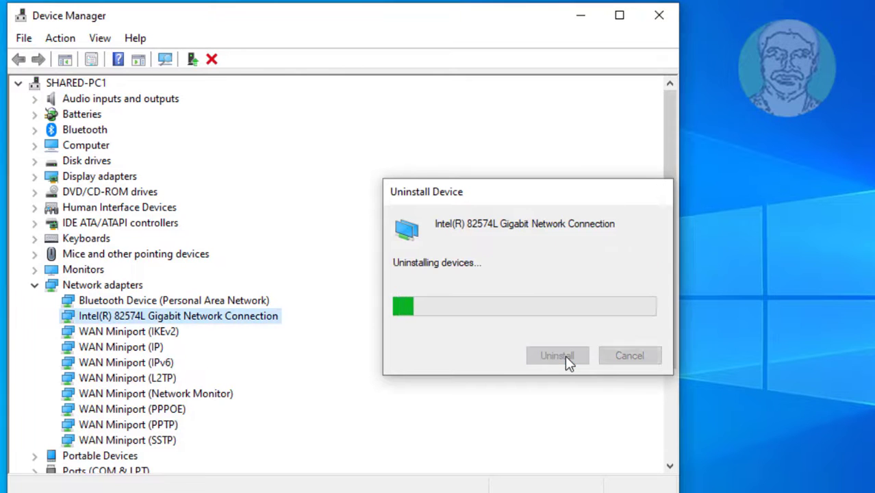
{"action": "left_click", "coordinate": [556, 356]}
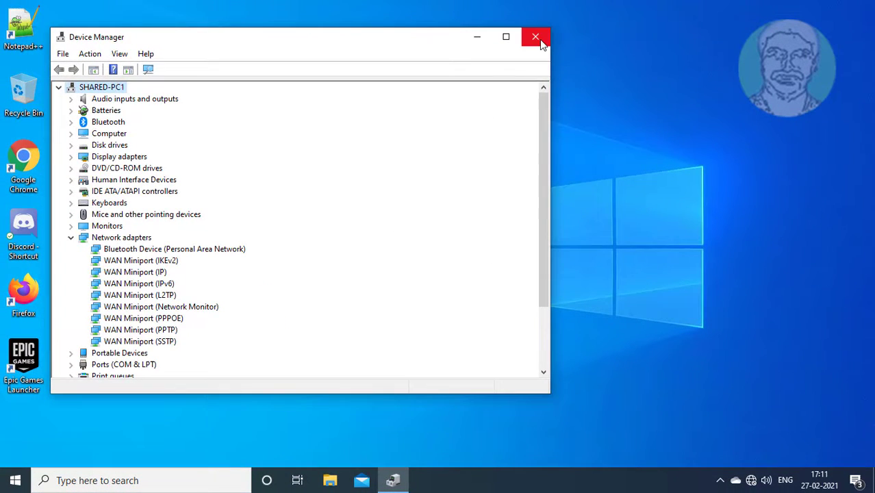
Close Device Manager and restart the computer from the Start menu power options
{"action": "left_click", "coordinate": [535, 36]}
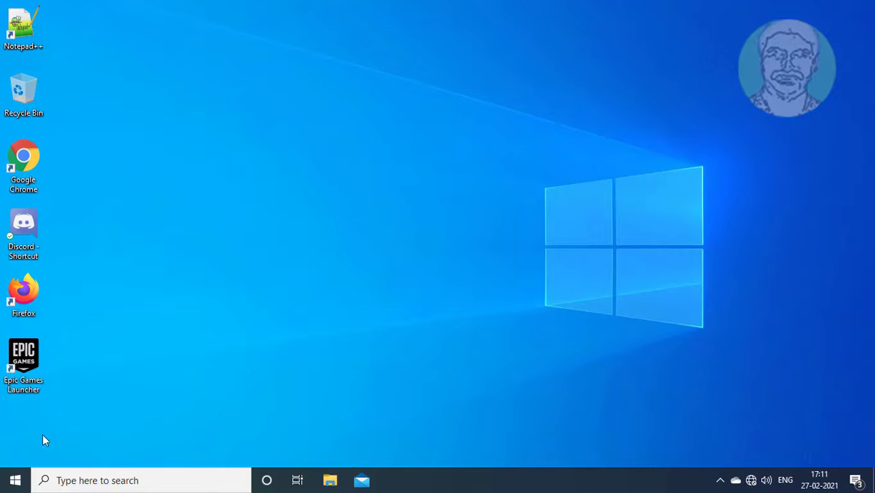
{"action": "left_click", "coordinate": [14, 479]}
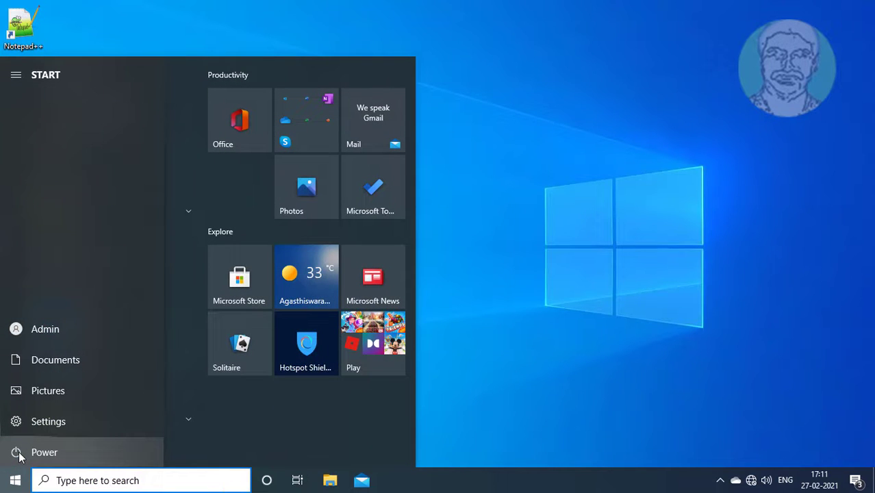
{"action": "left_click", "coordinate": [43, 452]}
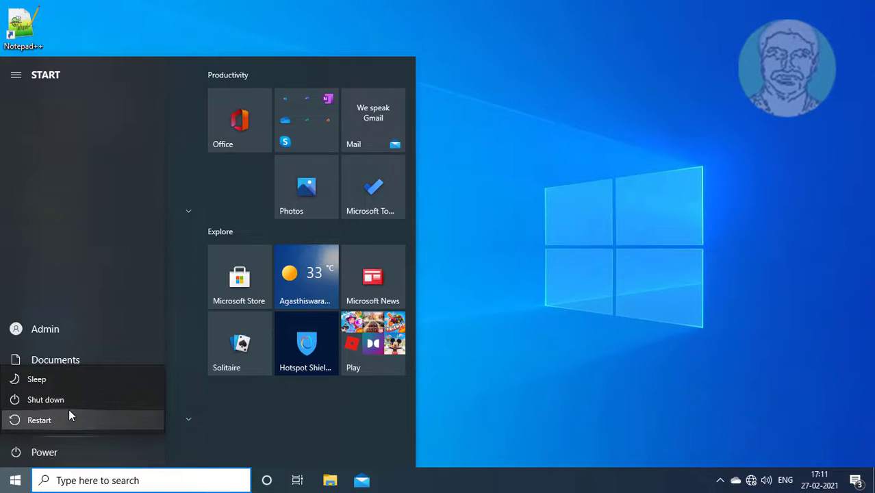
{"action": "left_click", "coordinate": [38, 418]}
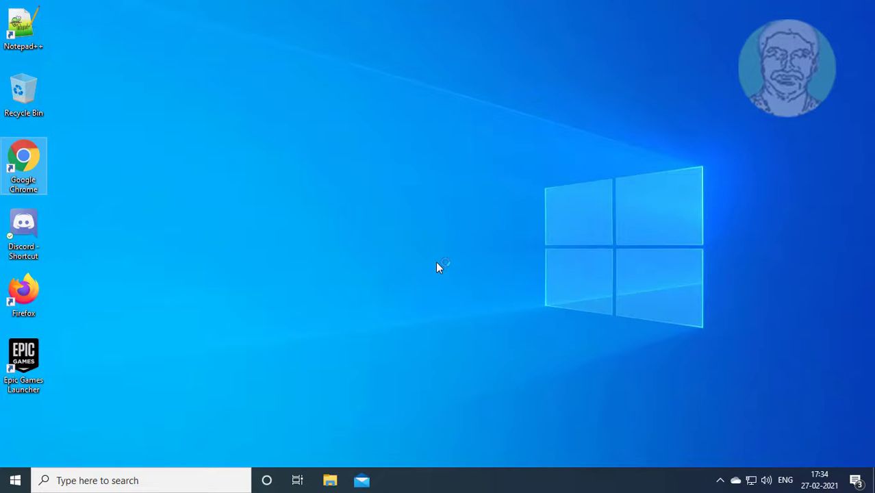
{"action": "mouse_move", "coordinate": [328, 227]}
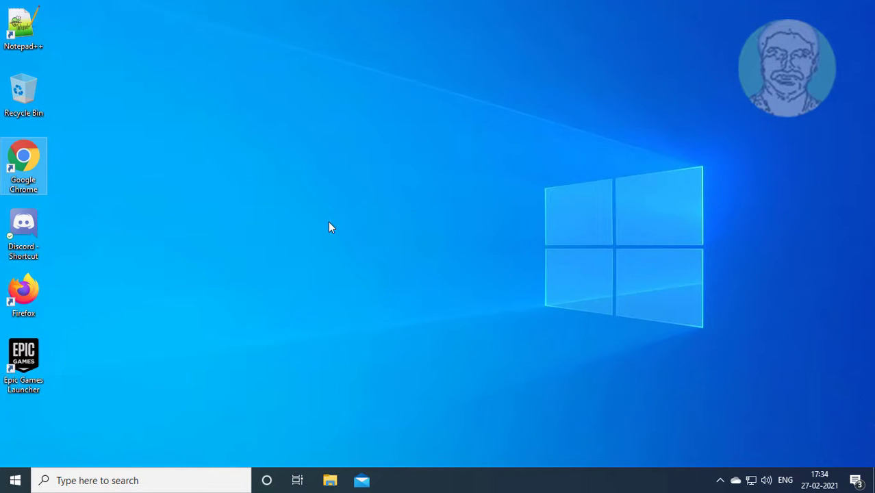
Launch Chrome and search for 'intel 82574L gigabit network connection driver'
{"action": "double_click", "coordinate": [23, 159]}
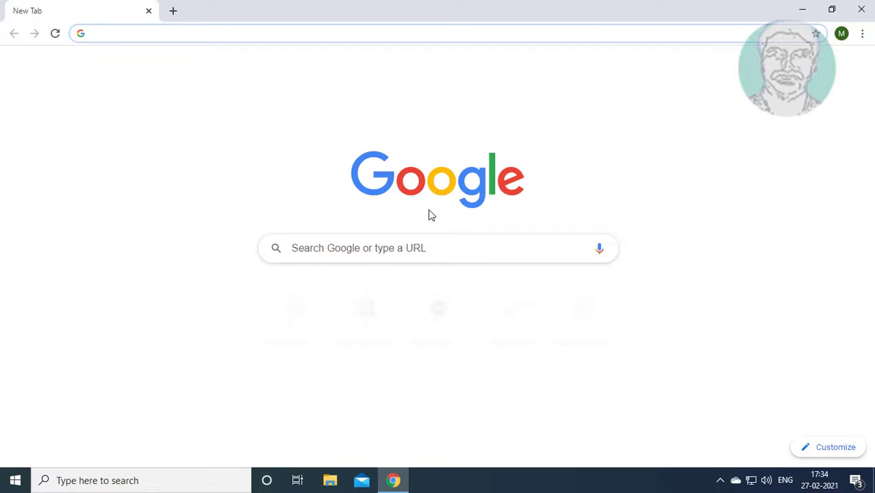
{"action": "type", "text": "i"}
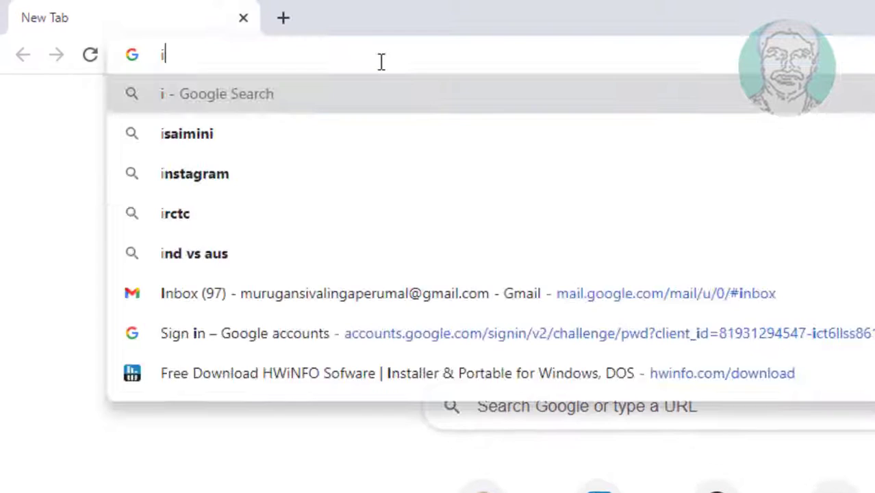
{"action": "type", "text": "ntel 82574"}
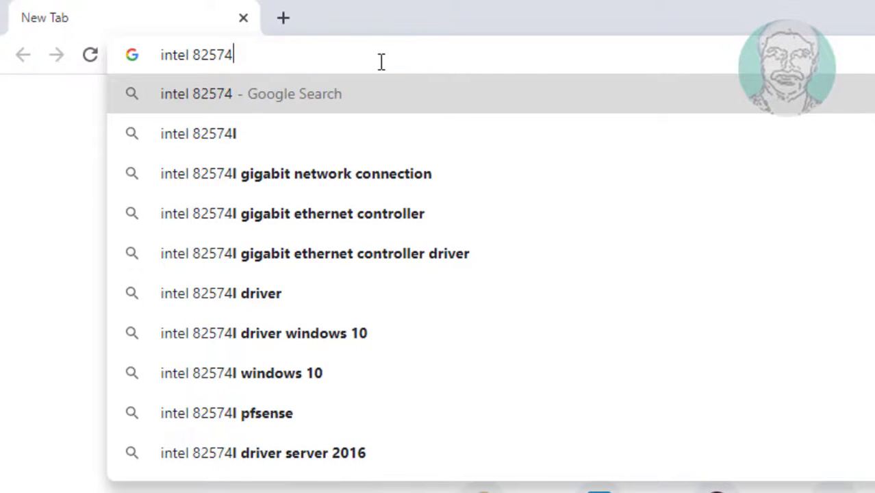
{"action": "type", "text": "L giga"}
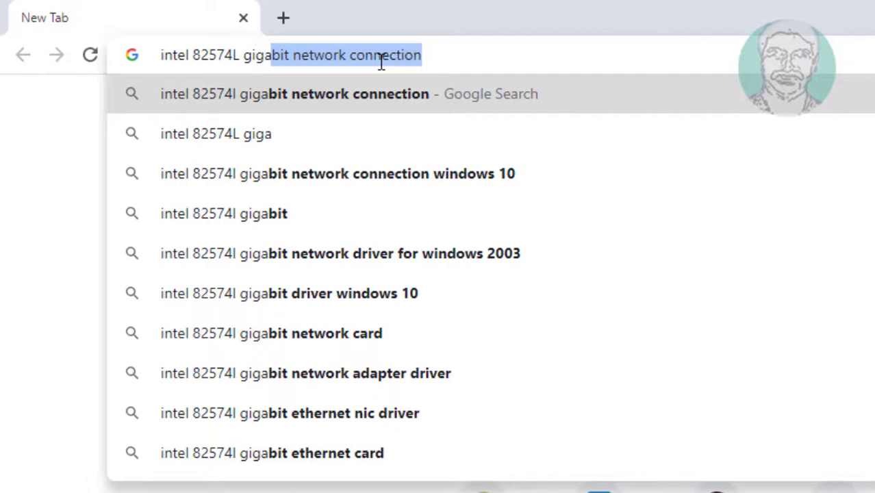
{"action": "type", "text": "new"}
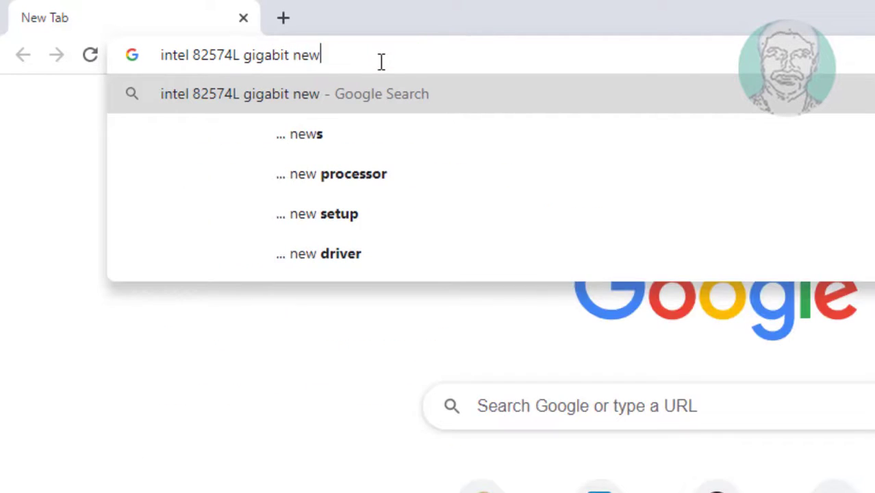
{"action": "type", "text": "network connection"}
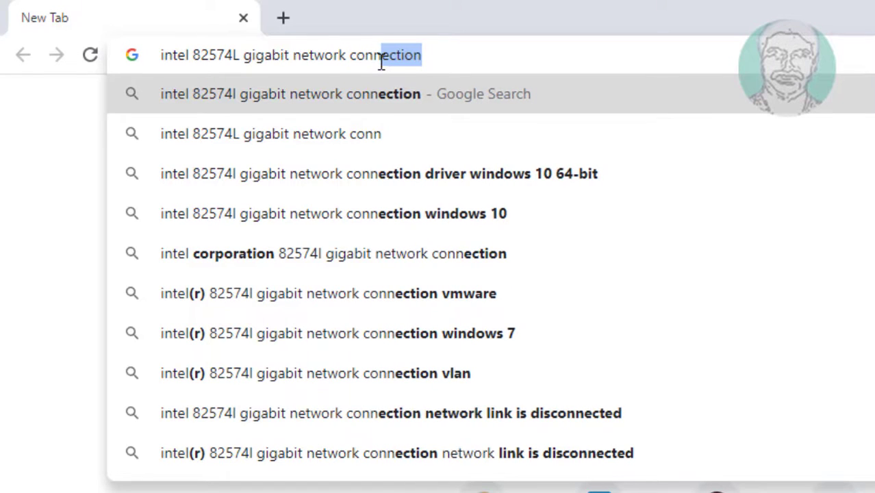
{"action": "type", "text": "driver"}
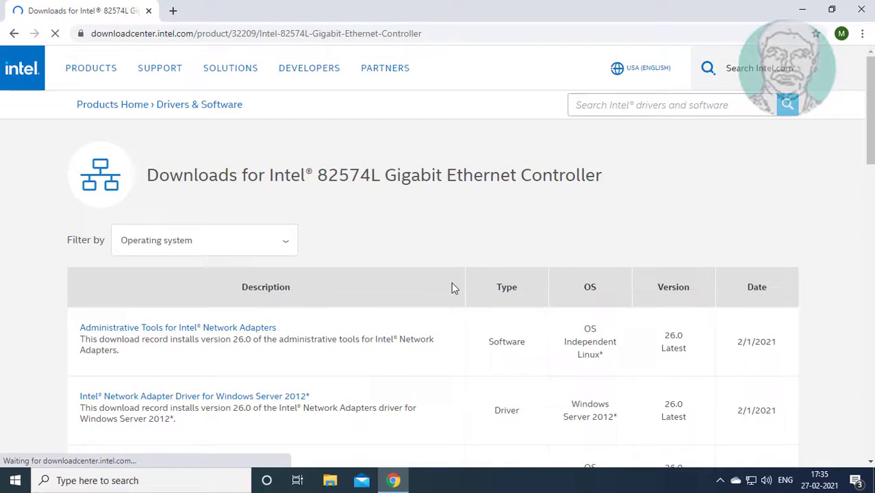
Scroll the Intel 82574L downloads list down to the Network Adapter Driver for Windows 8 entry
{"action": "scroll", "scroll_direction": "down", "scroll_amount": 3}
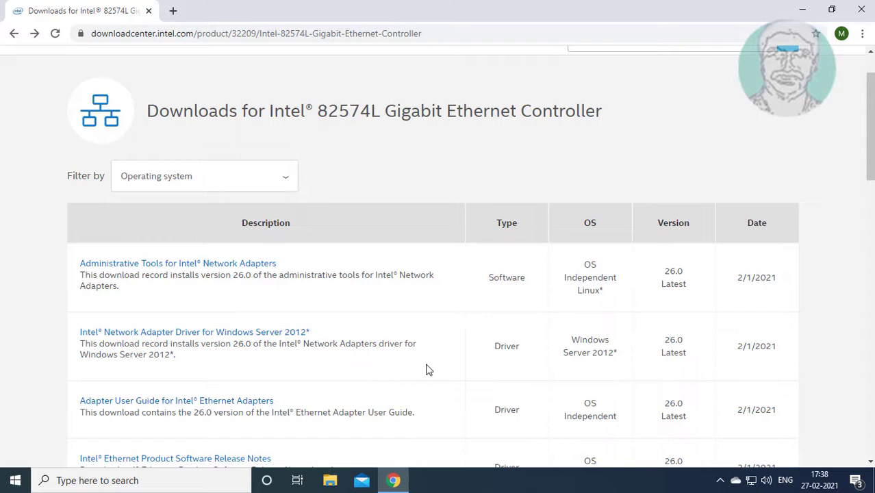
{"action": "scroll", "scroll_direction": "down", "scroll_amount": 3}
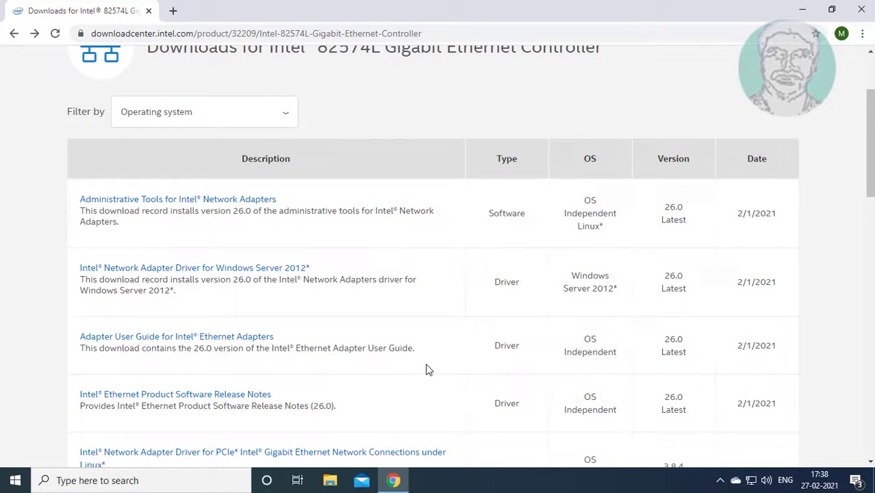
{"action": "scroll", "scroll_direction": "down", "scroll_amount": 3}
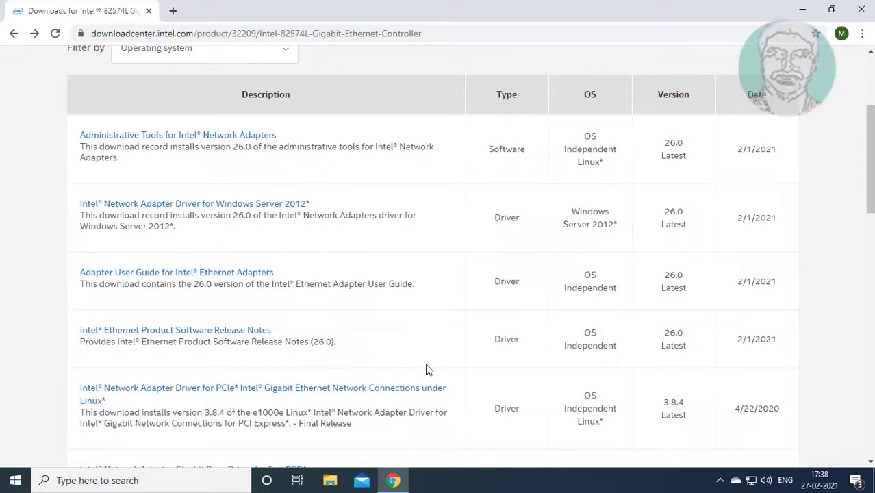
{"action": "scroll", "scroll_direction": "down", "scroll_amount": 3}
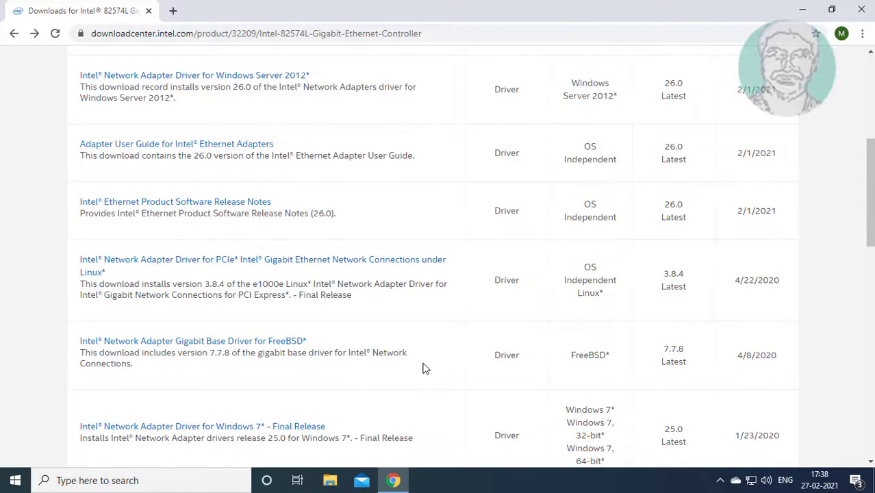
{"action": "scroll", "scroll_direction": "down", "scroll_amount": 3}
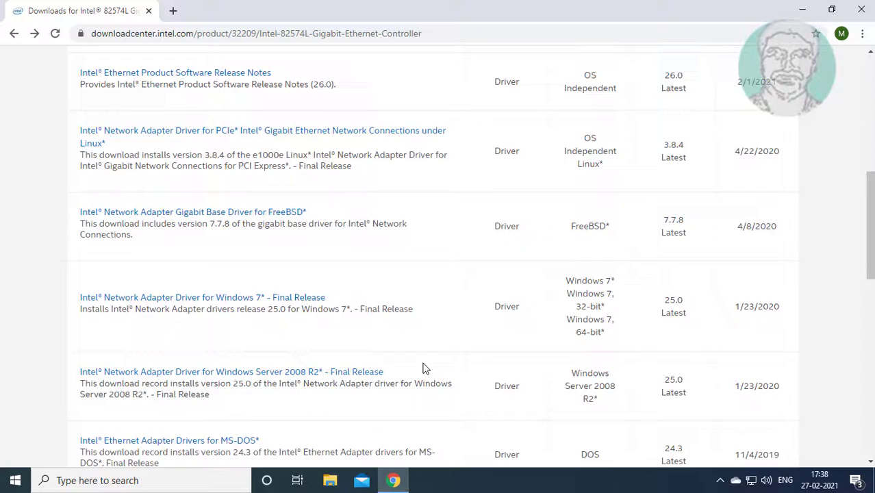
{"action": "scroll", "scroll_direction": "down", "scroll_amount": 3}
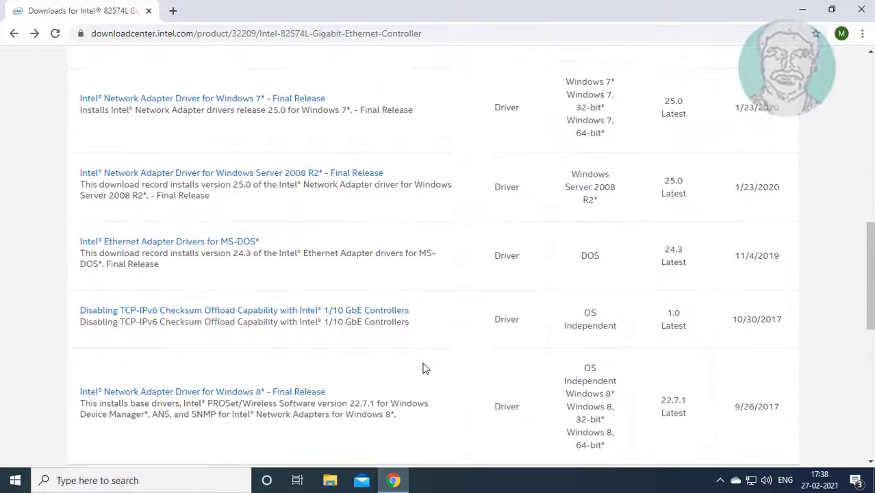
{"action": "scroll", "scroll_direction": "down", "scroll_amount": 3}
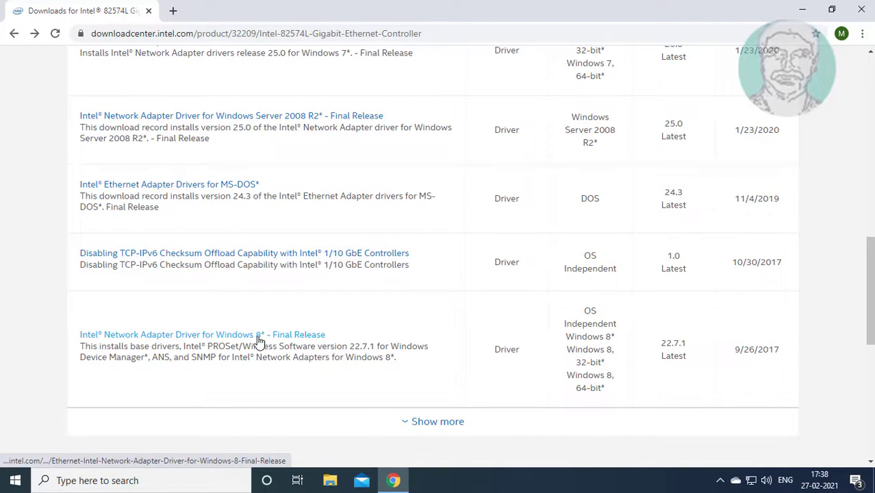
Download PROWinx64.exe from the Windows 8 driver page, accepting the license agreement
{"action": "left_click", "coordinate": [202, 334]}
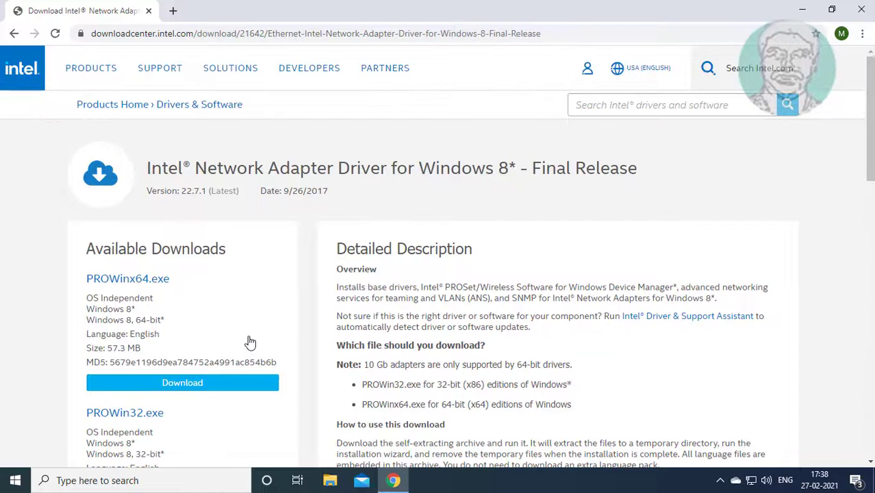
{"action": "mouse_move", "coordinate": [171, 315]}
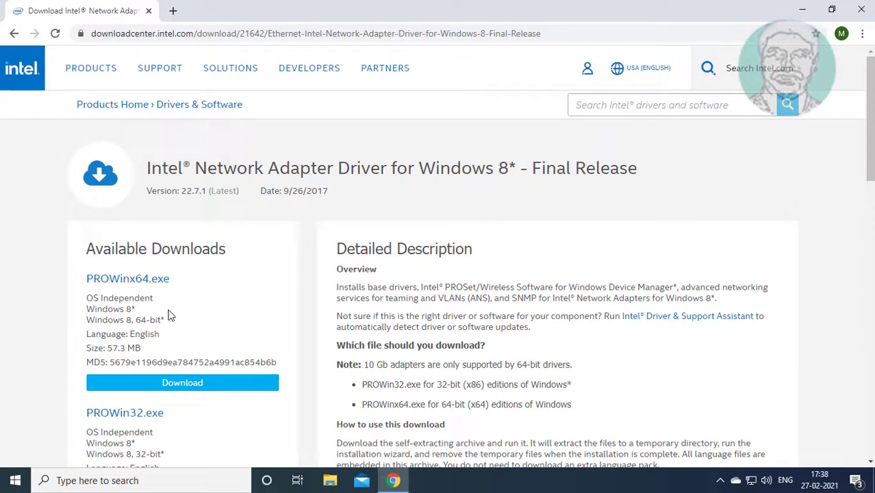
{"action": "left_click", "coordinate": [182, 382]}
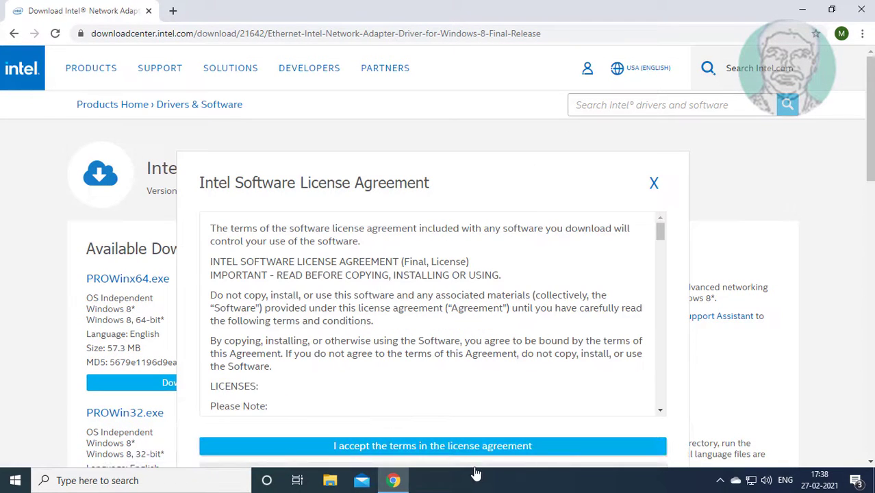
{"action": "left_click", "coordinate": [432, 446]}
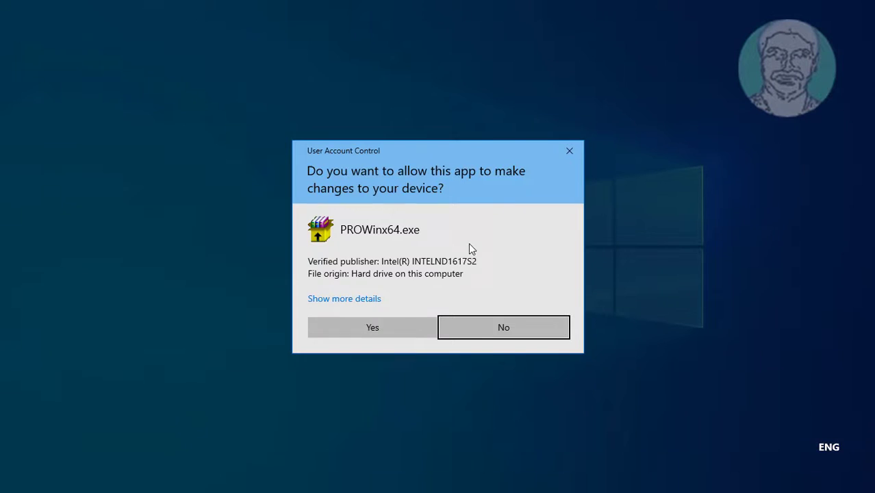
Allow PROWinx64.exe to make changes in the User Account Control prompt
{"action": "left_click", "coordinate": [372, 326]}
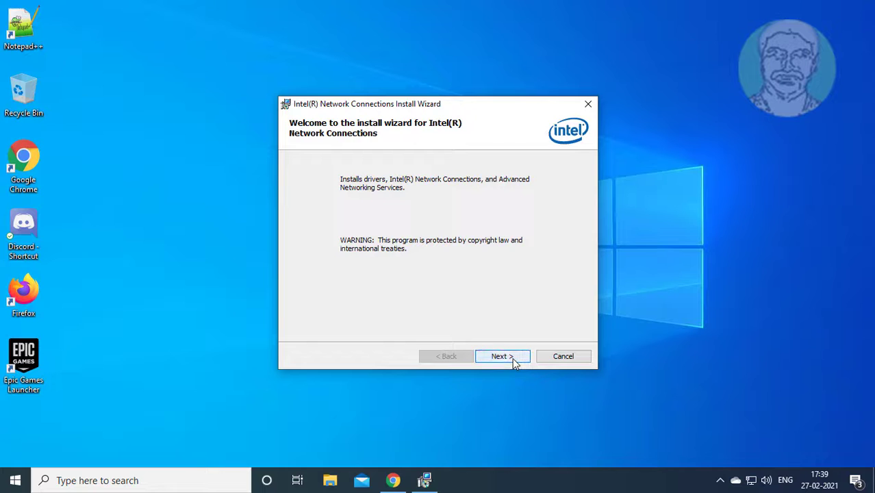
Accept the license, install the Intel network drivers and finish the wizard
{"action": "left_click", "coordinate": [501, 356]}
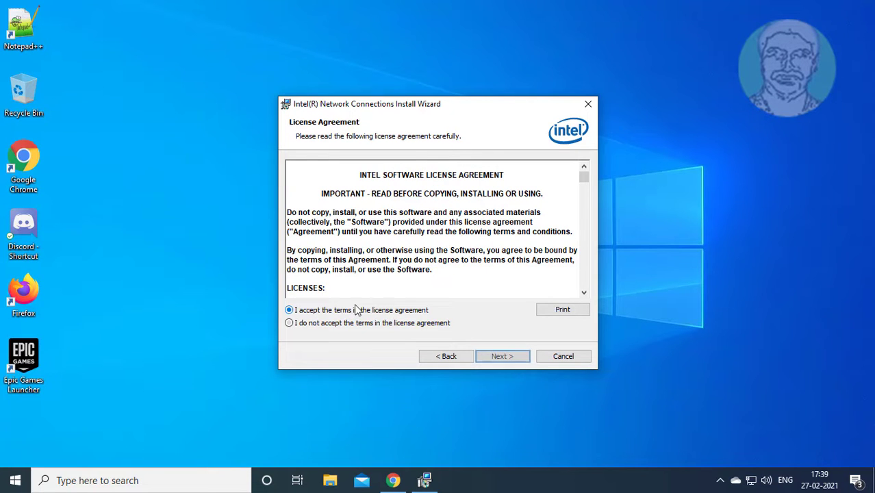
{"action": "left_click", "coordinate": [501, 356]}
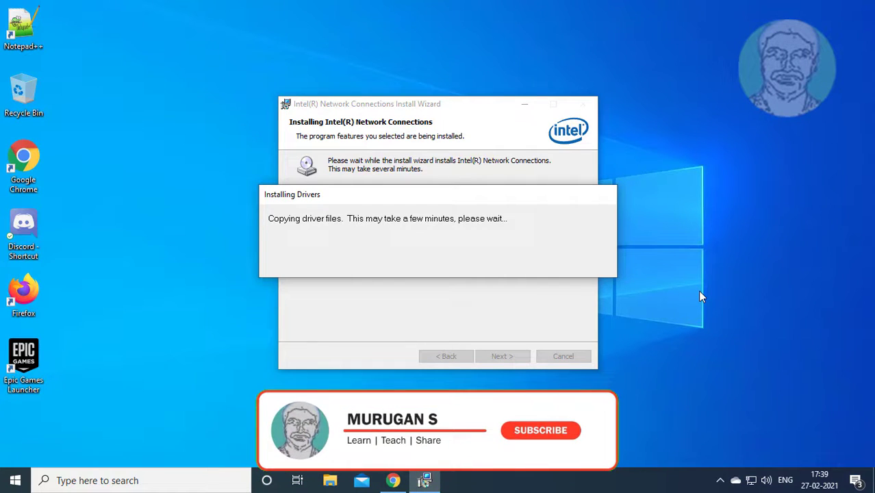
{"action": "left_click", "coordinate": [539, 429]}
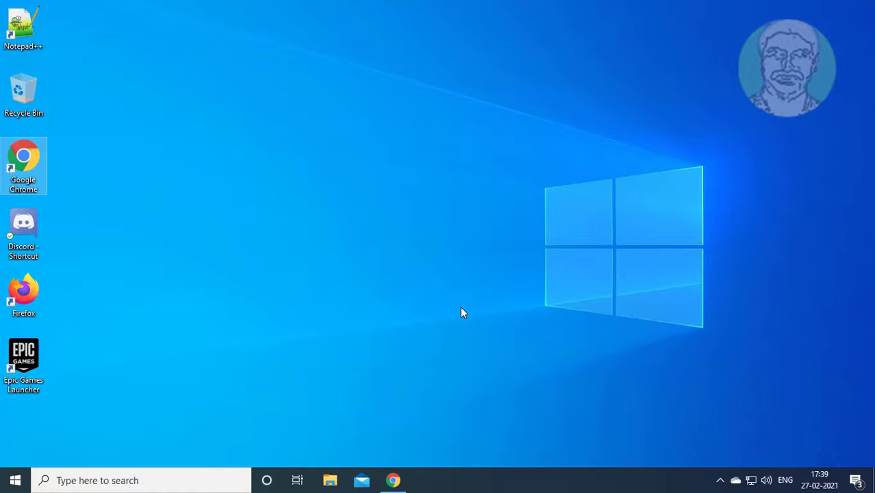
{"action": "mouse_move", "coordinate": [769, 233]}
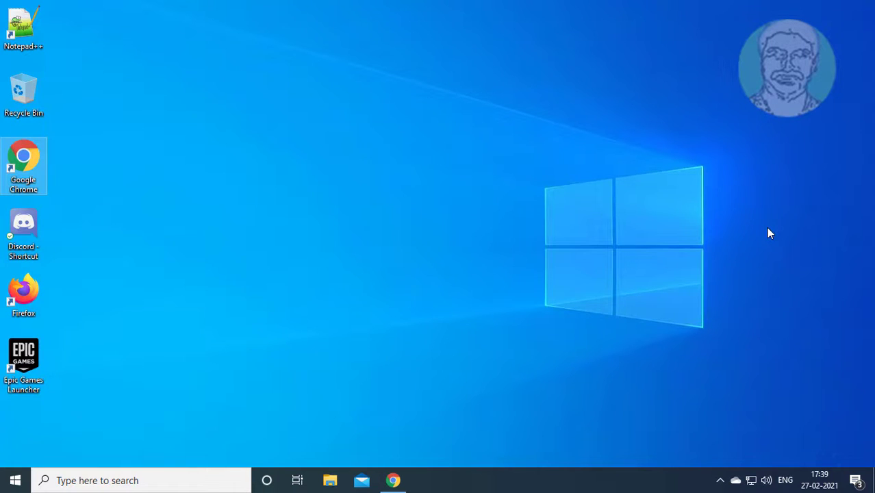
{"action": "mouse_move", "coordinate": [649, 209]}
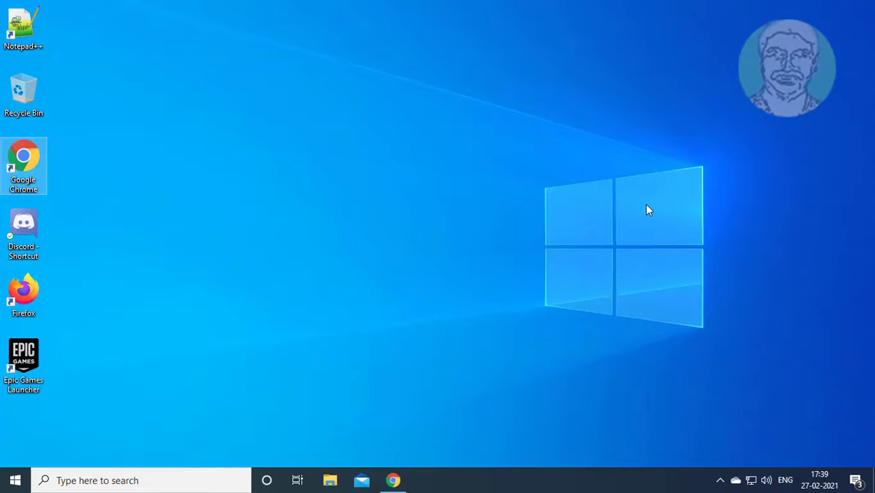
{"action": "mouse_move", "coordinate": [194, 263]}
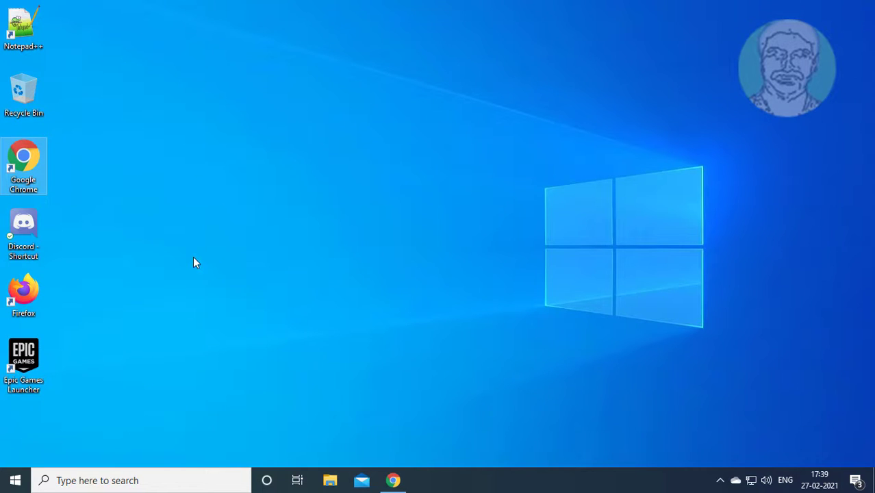
Bring up the Windows Start menu from the taskbar after the driver install
{"action": "left_click", "coordinate": [14, 479]}
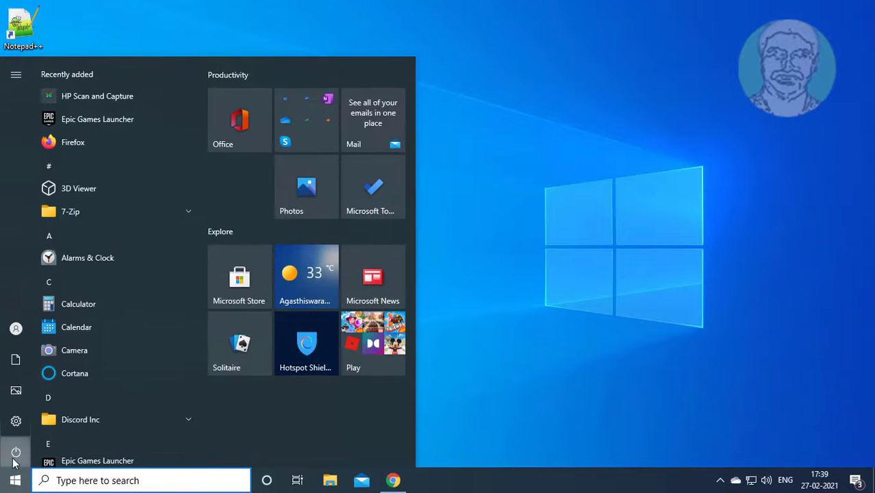